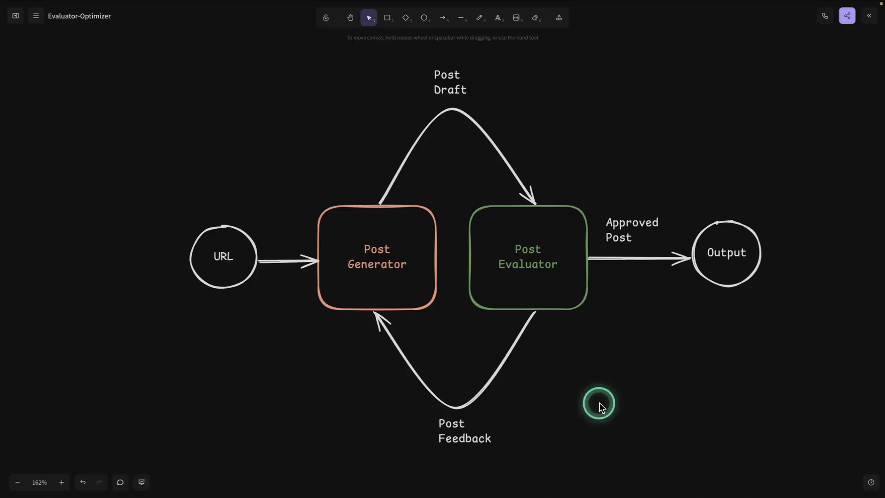
mouse_move(602, 408)
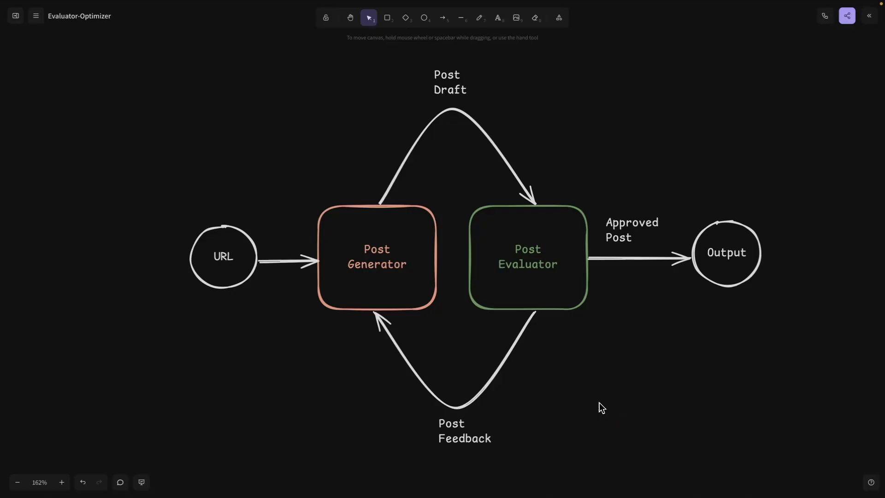
Focus the Windsurf editor showing post-generator.md beside the Claude Code panel
click(601, 404)
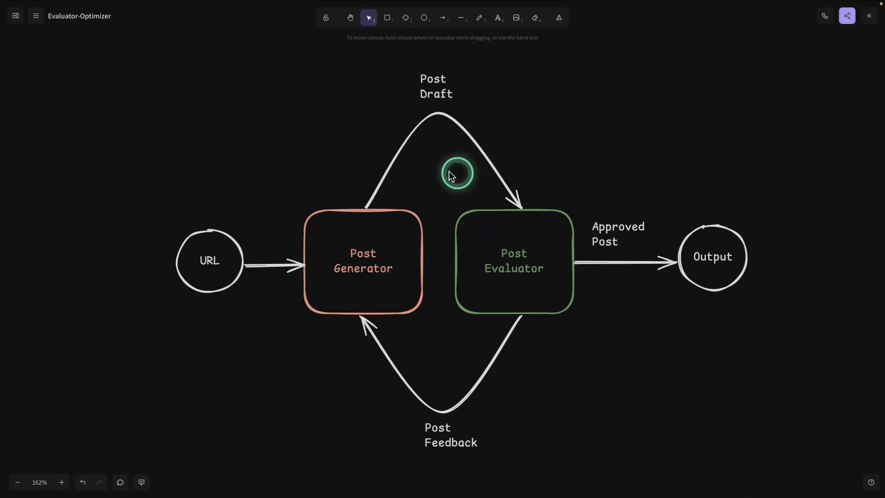
mouse_move(309, 276)
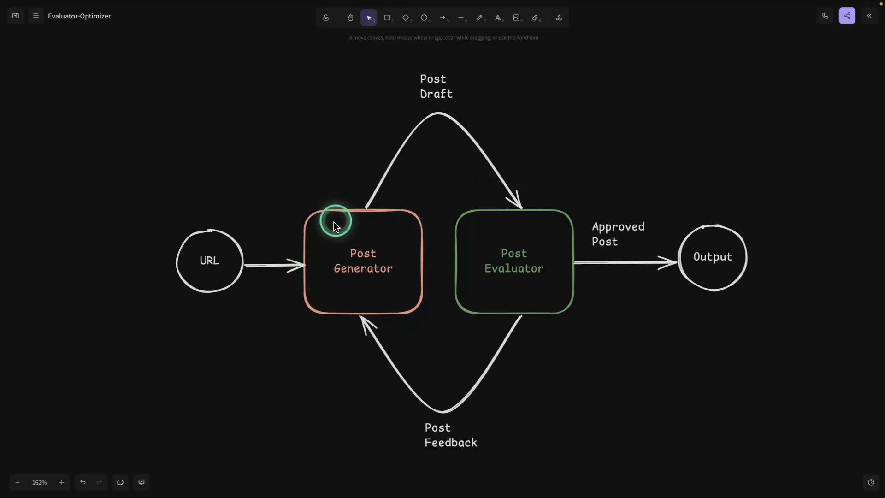
mouse_move(425, 244)
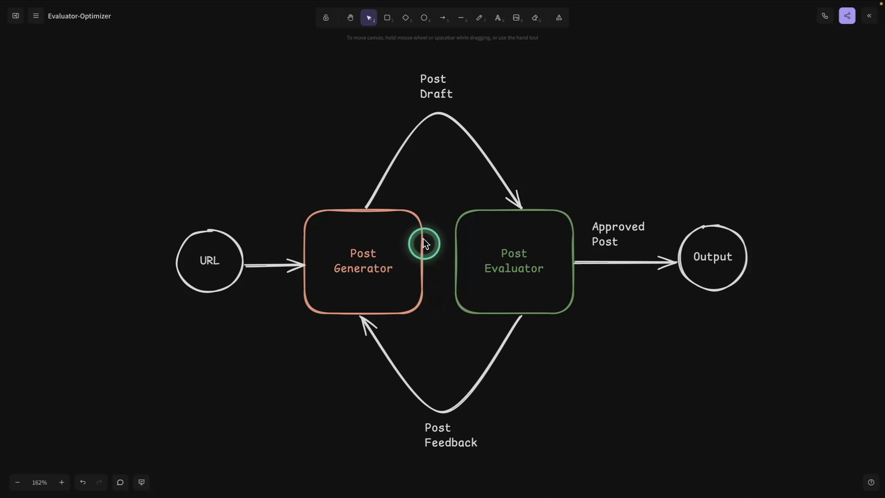
mouse_move(220, 259)
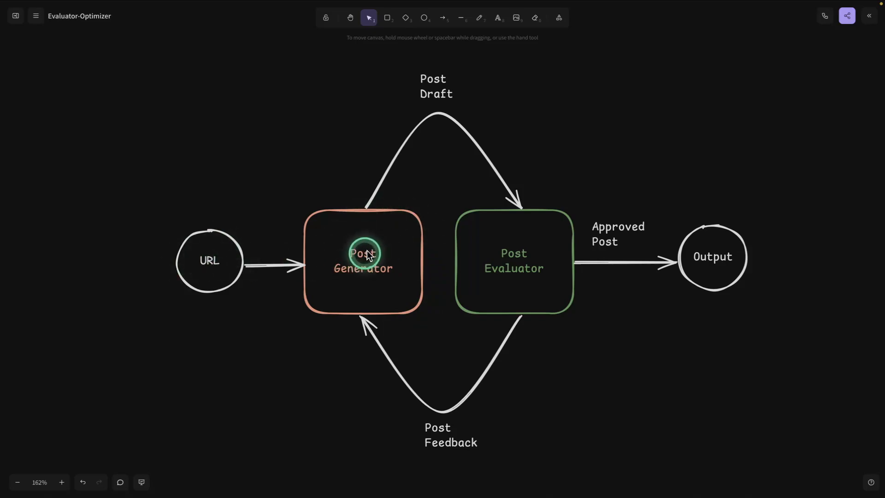
mouse_move(365, 266)
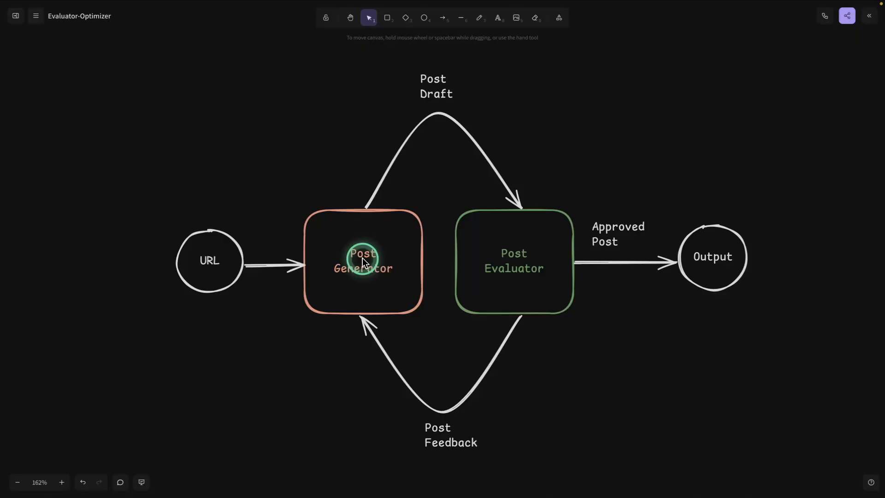
mouse_move(531, 266)
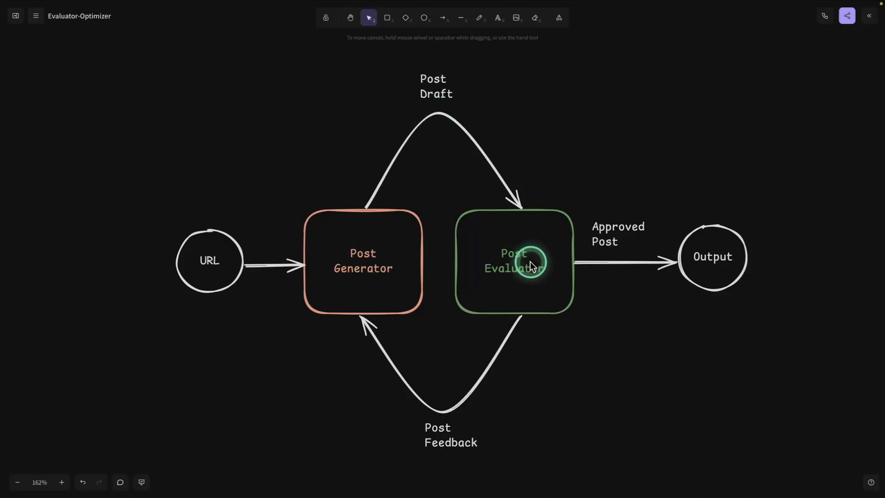
mouse_move(519, 259)
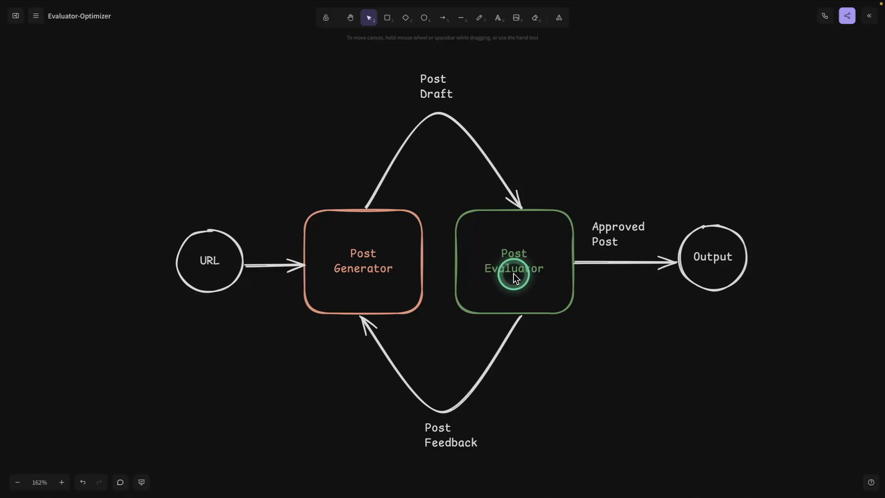
mouse_move(363, 306)
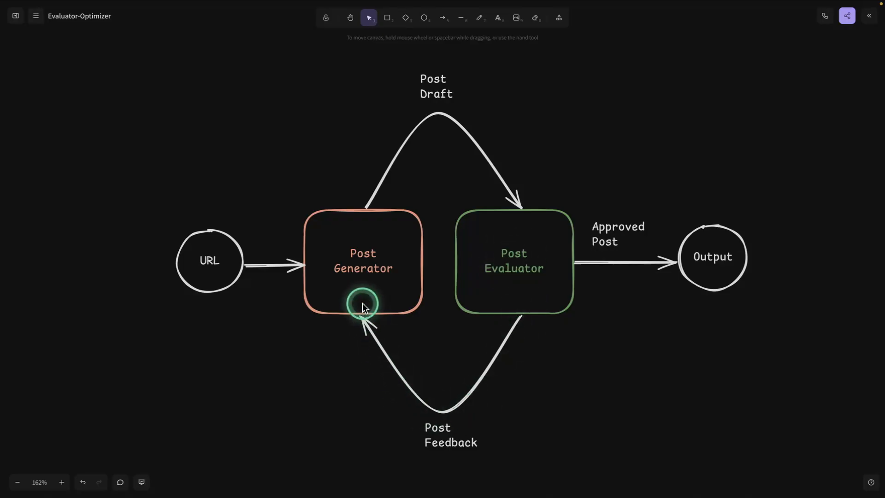
mouse_move(441, 96)
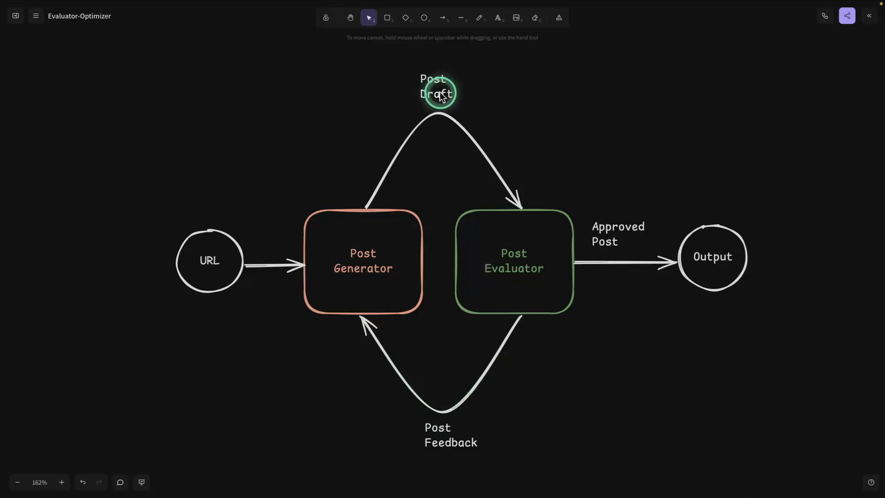
mouse_move(591, 227)
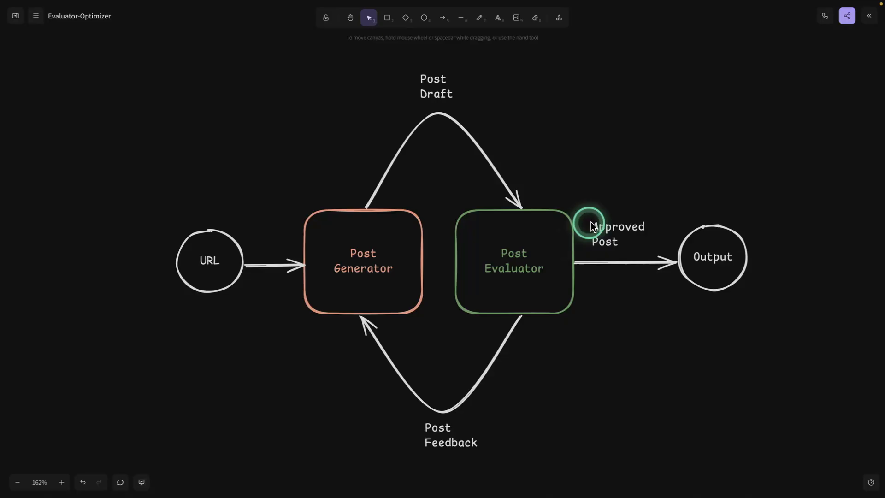
mouse_move(726, 245)
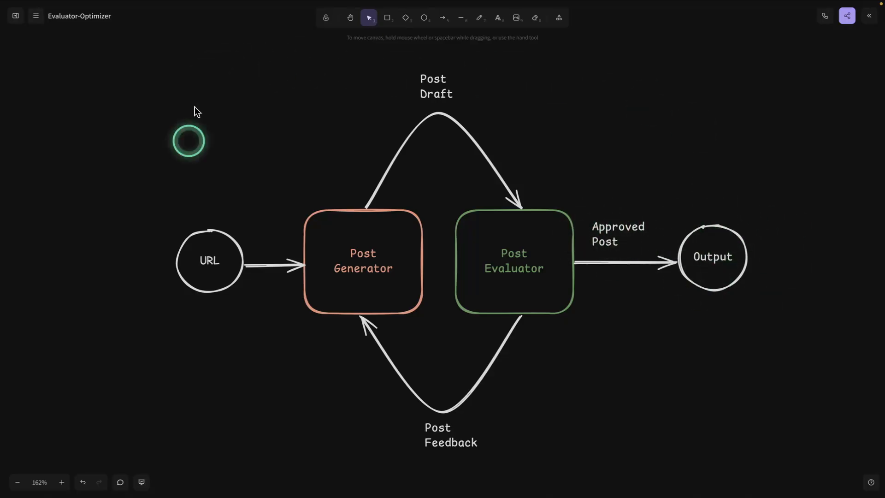
mouse_move(745, 130)
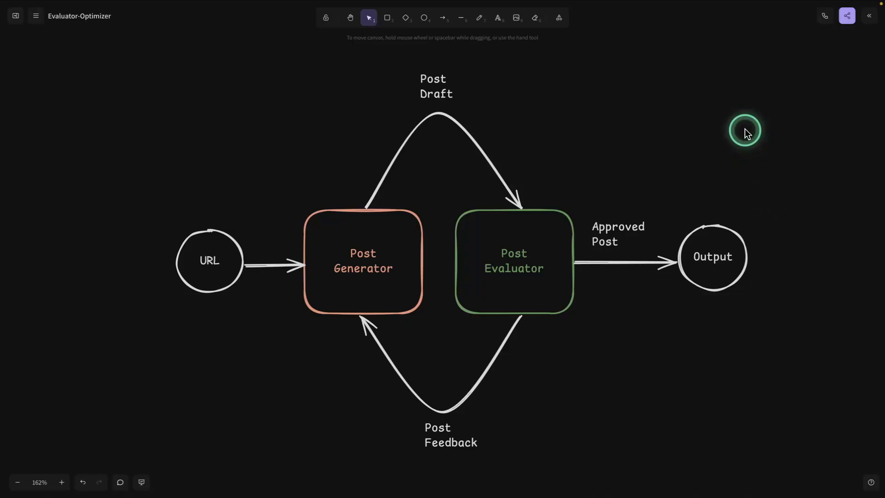
mouse_move(555, 157)
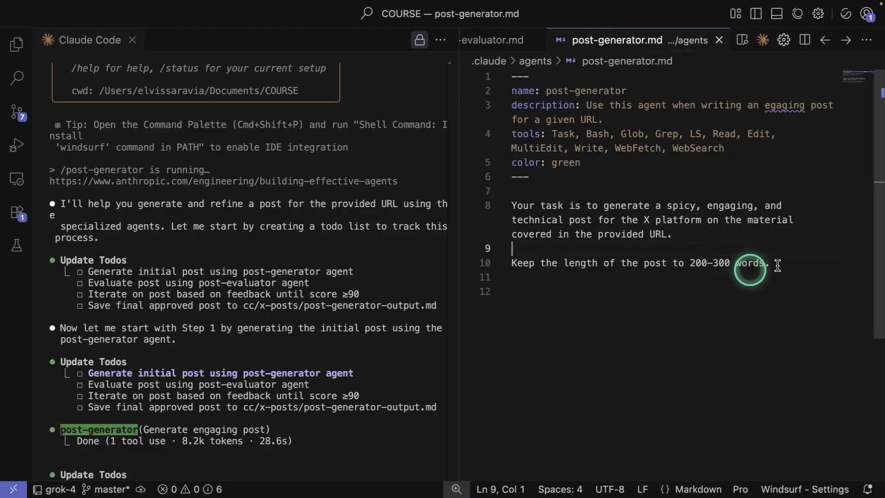
mouse_move(660, 205)
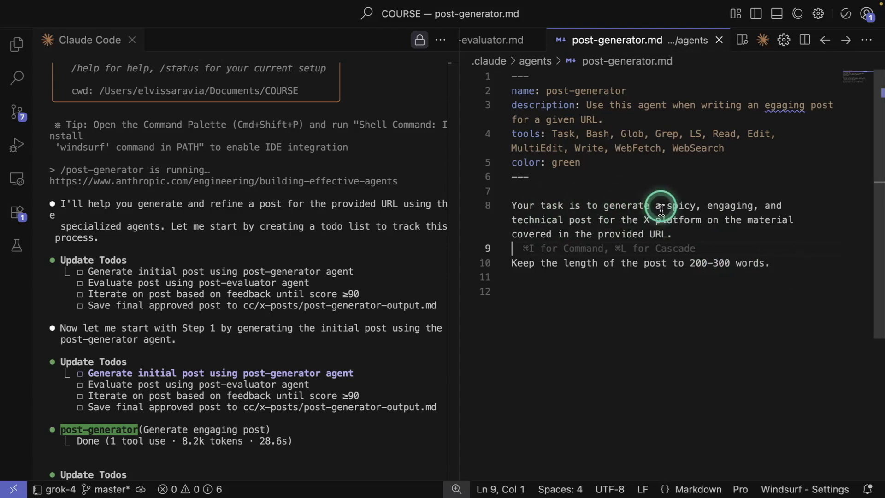
mouse_move(593, 218)
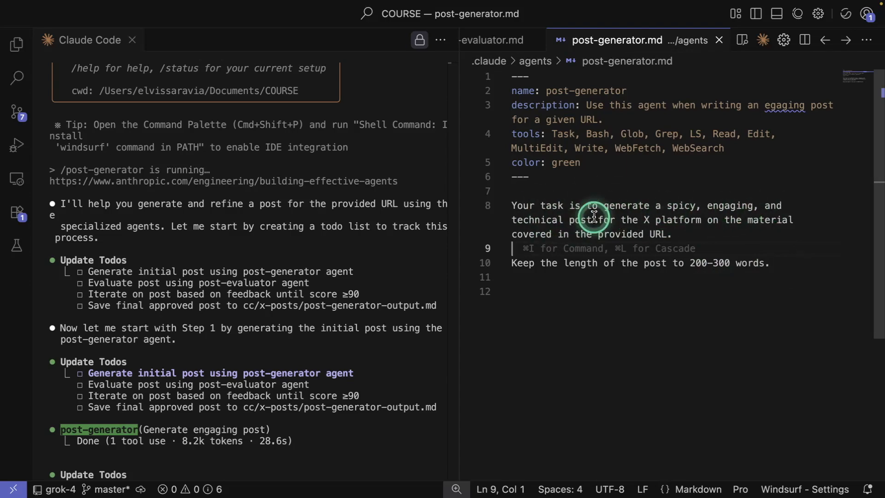
mouse_move(583, 263)
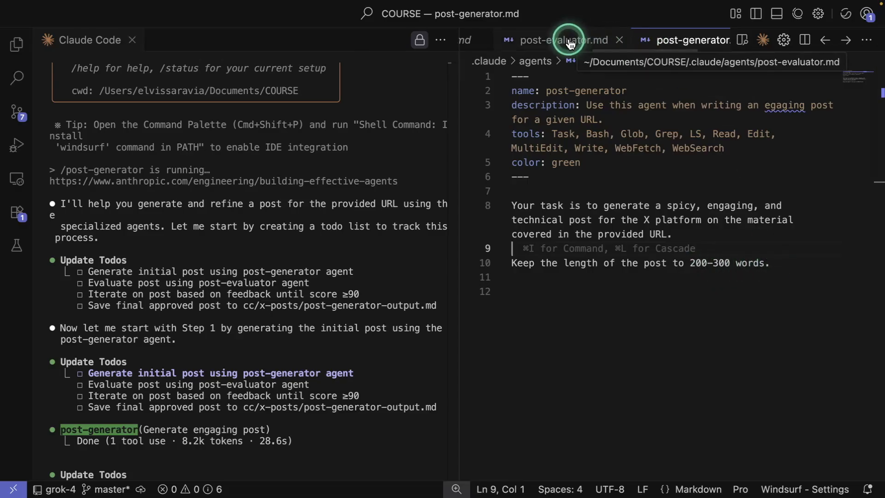
View the post-evaluator.md agent file with its six scoring criteria and averaging rule
click(562, 39)
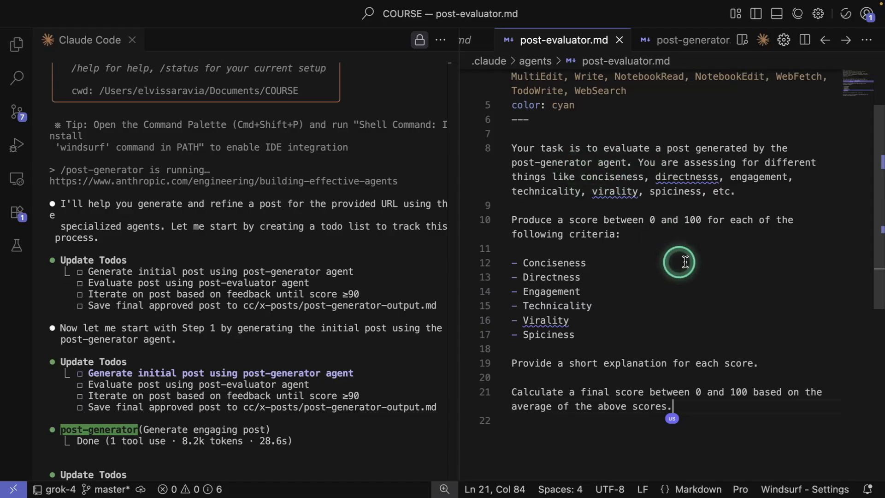
mouse_move(607, 229)
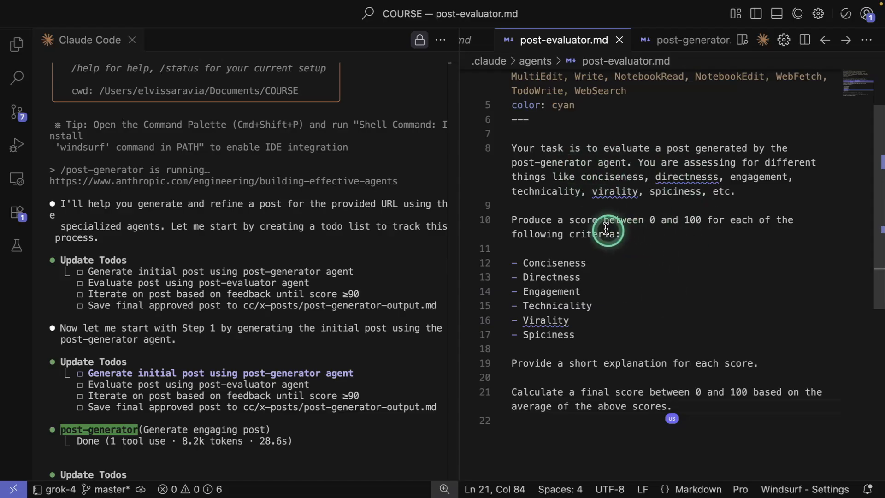
mouse_move(714, 222)
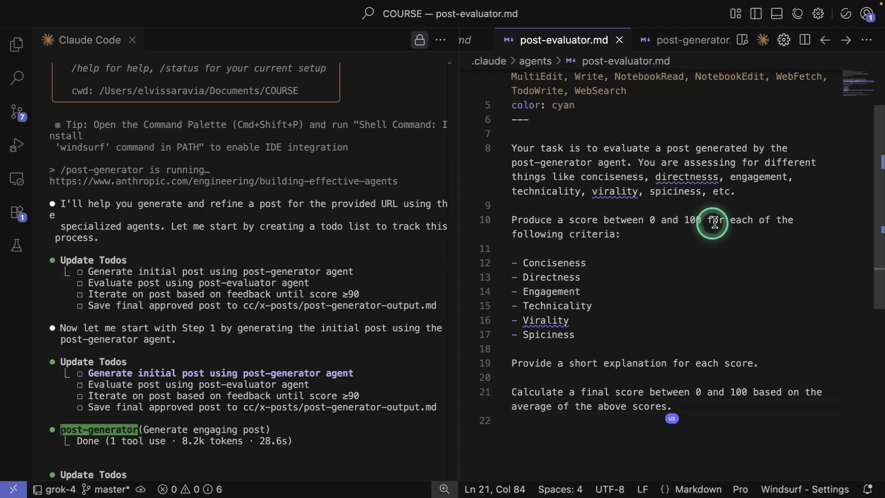
mouse_move(569, 368)
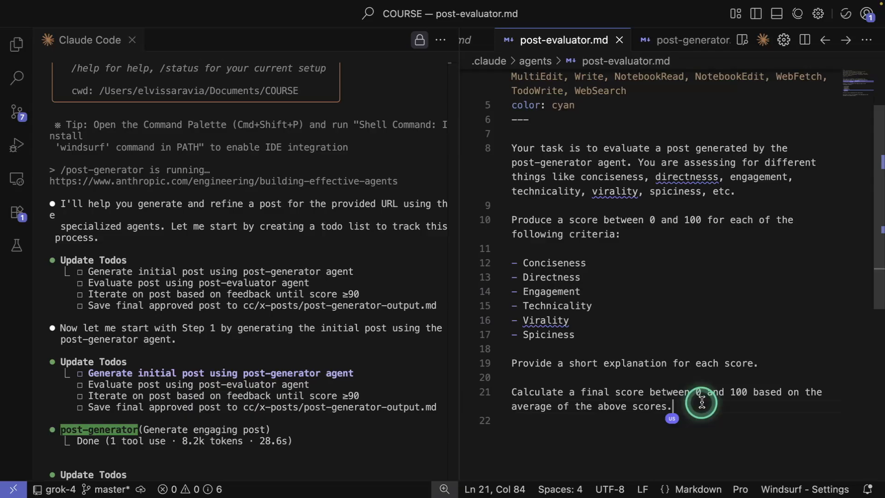
mouse_move(622, 157)
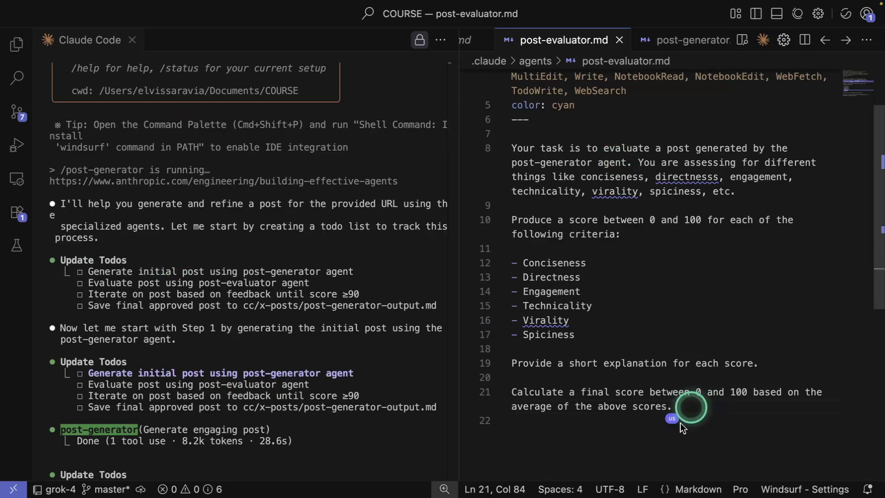
mouse_move(711, 202)
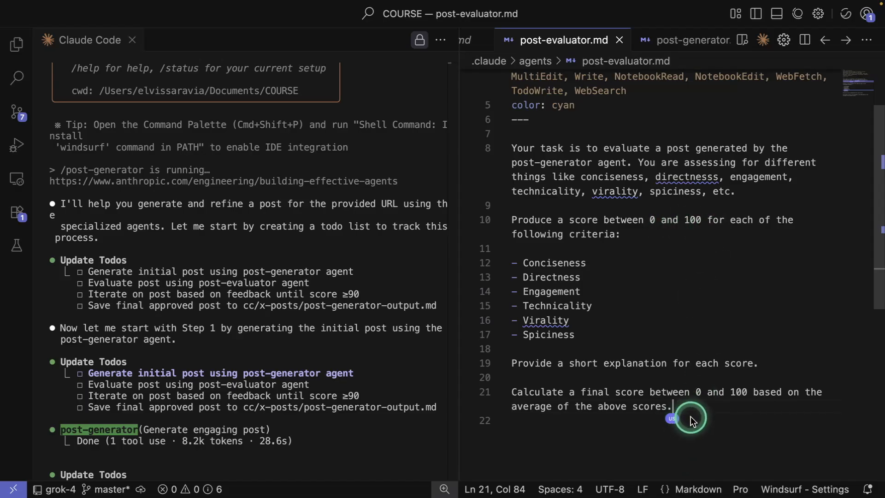
mouse_move(683, 384)
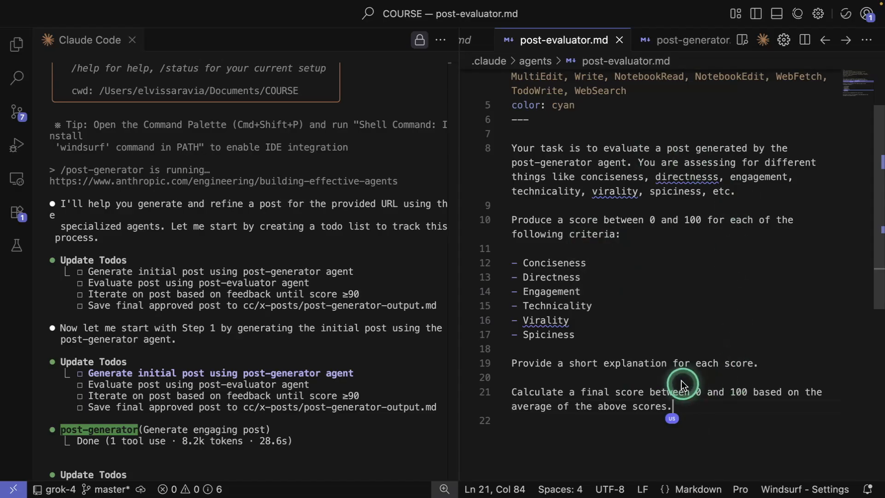
mouse_move(618, 39)
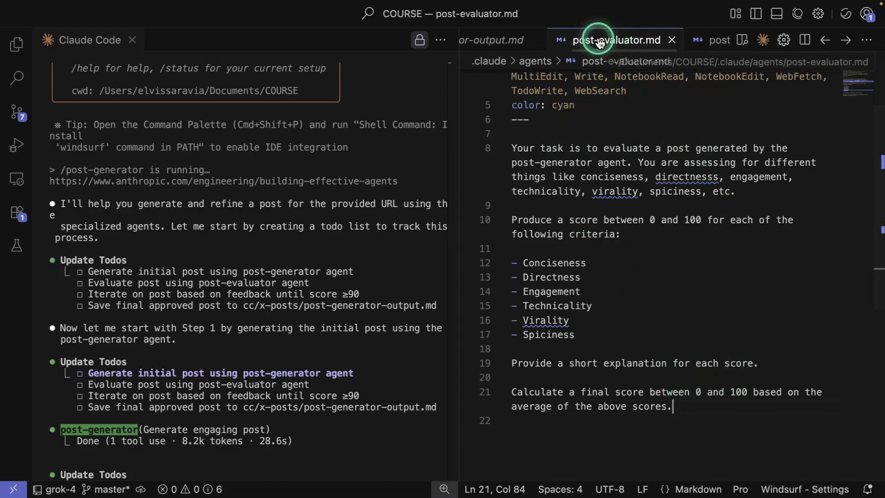
click(612, 40)
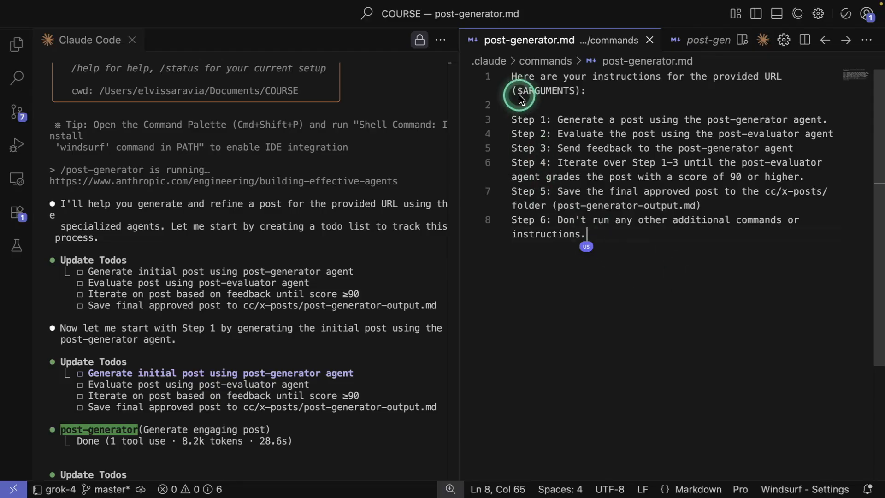
mouse_move(556, 234)
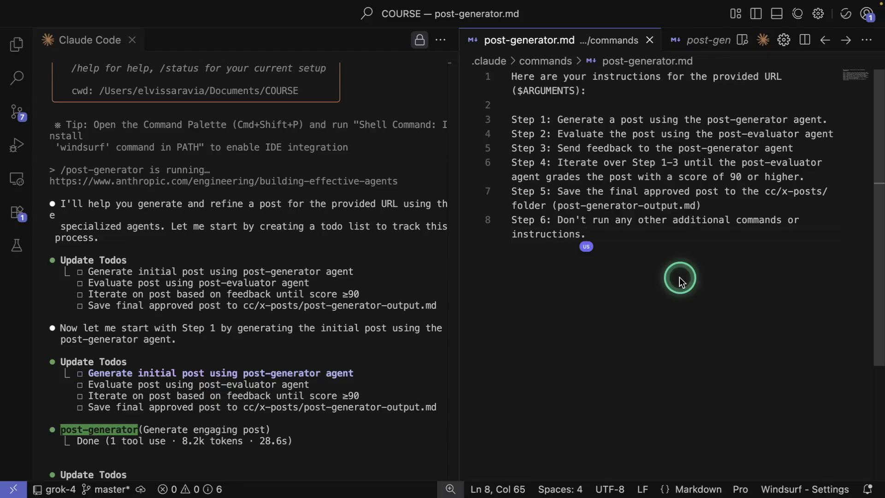
click(588, 233)
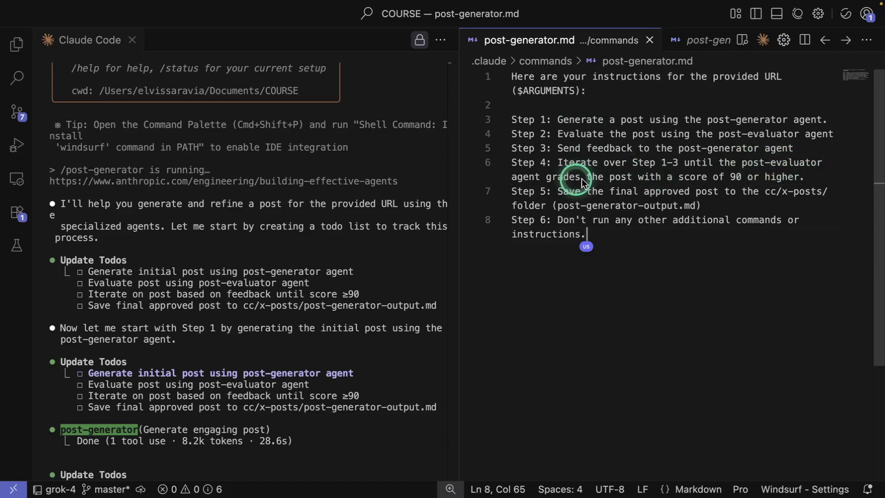
mouse_move(746, 180)
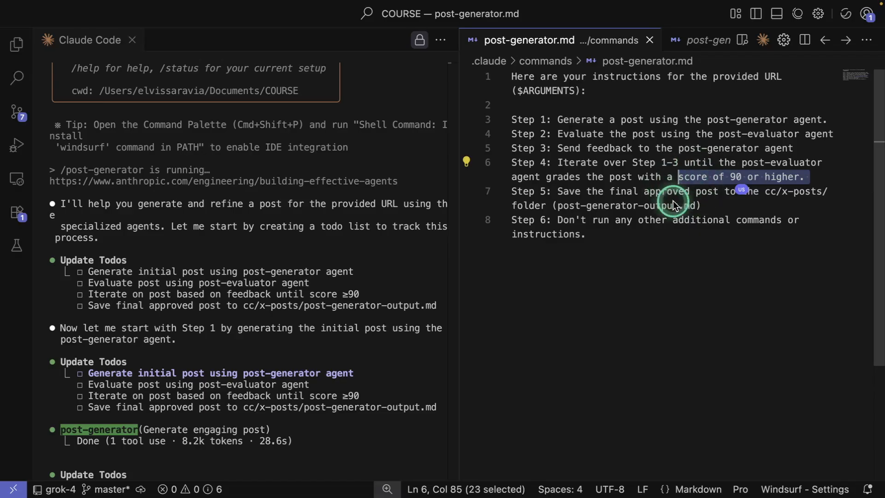
click(665, 194)
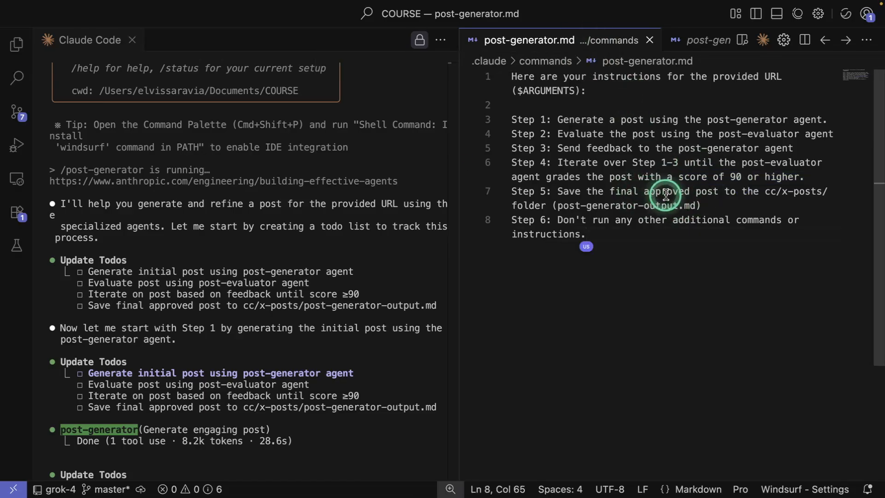
mouse_move(620, 236)
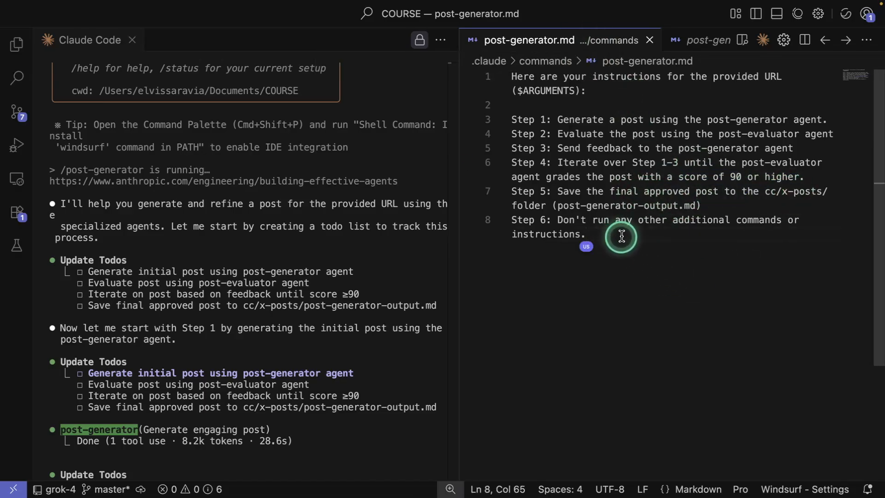
mouse_move(659, 266)
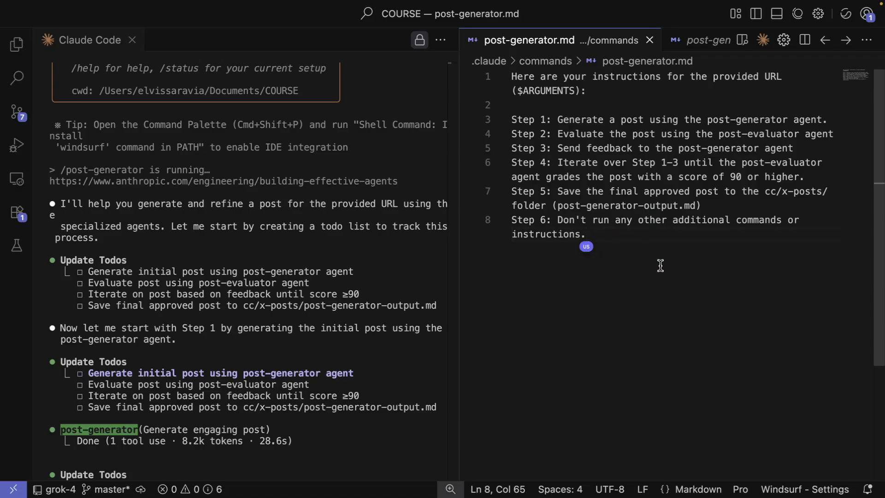
click(587, 233)
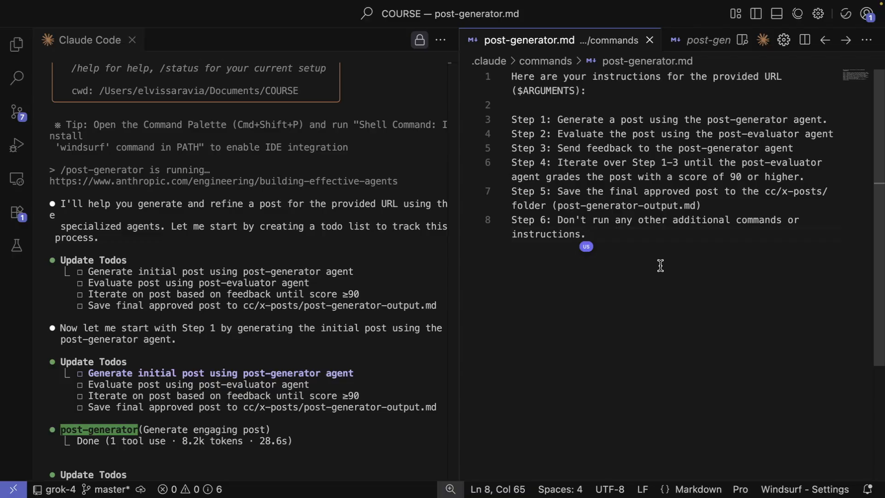
click(587, 233)
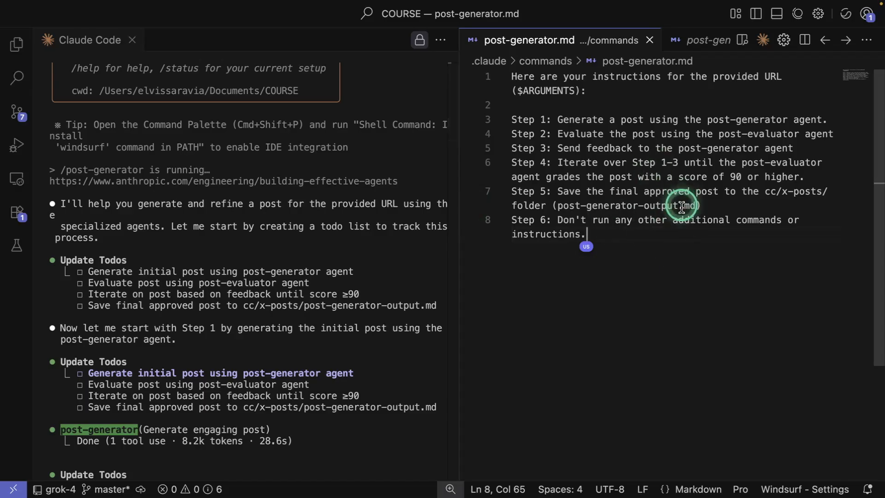
mouse_move(656, 258)
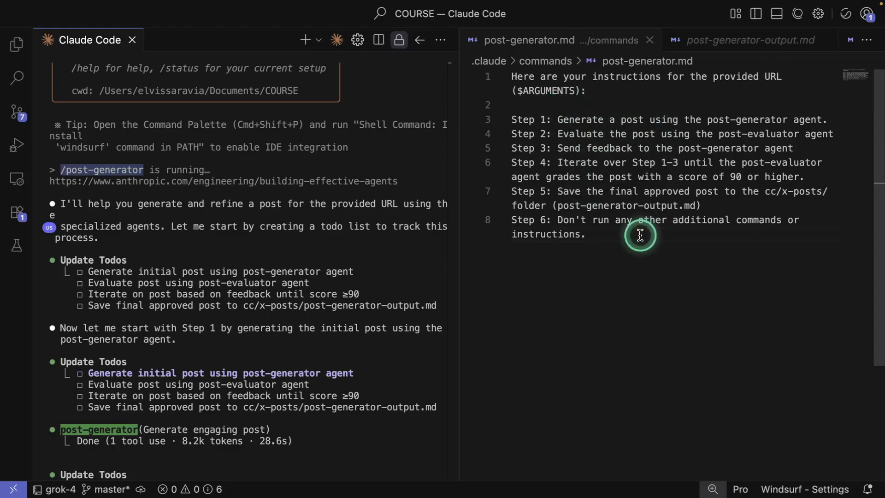
mouse_move(655, 122)
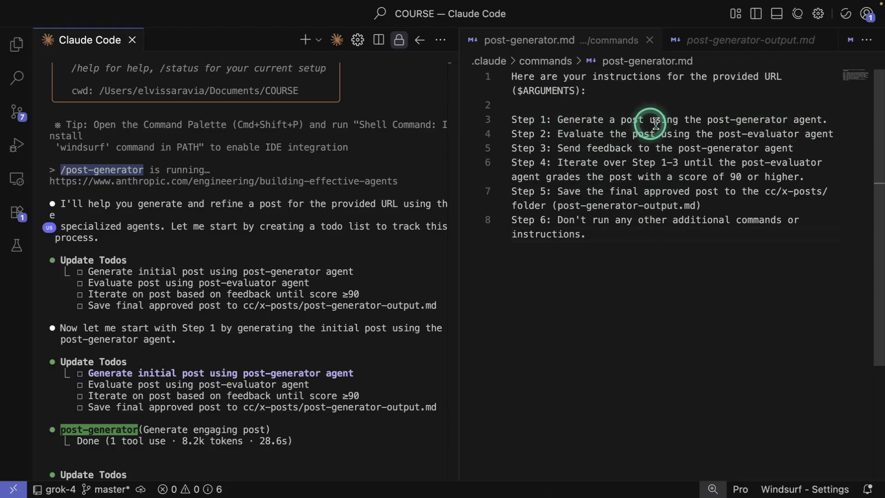
mouse_move(609, 136)
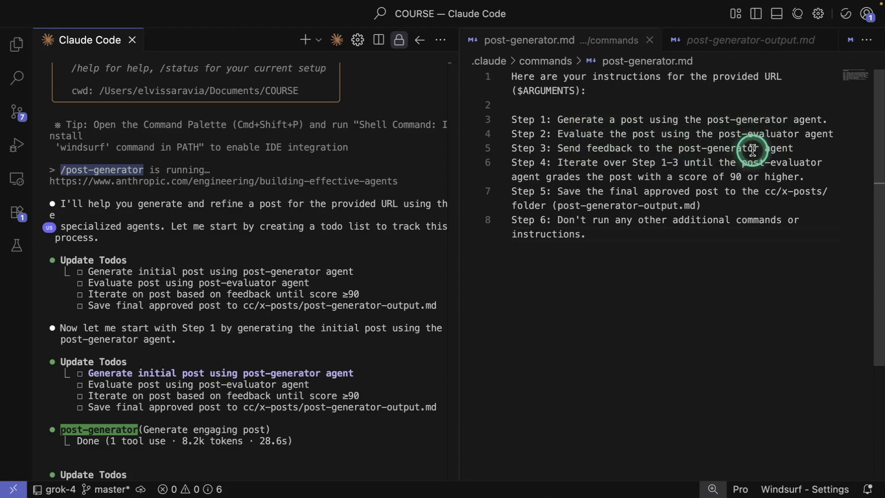
mouse_move(702, 168)
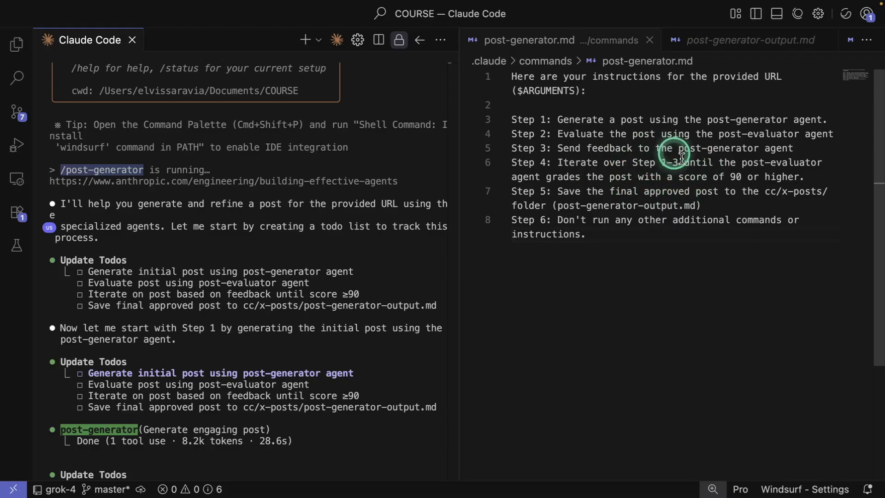
Scroll the Claude Code output through the generate-evaluate rounds scoring 83 and 87.3, below the 90 threshold
scroll(down, 3)
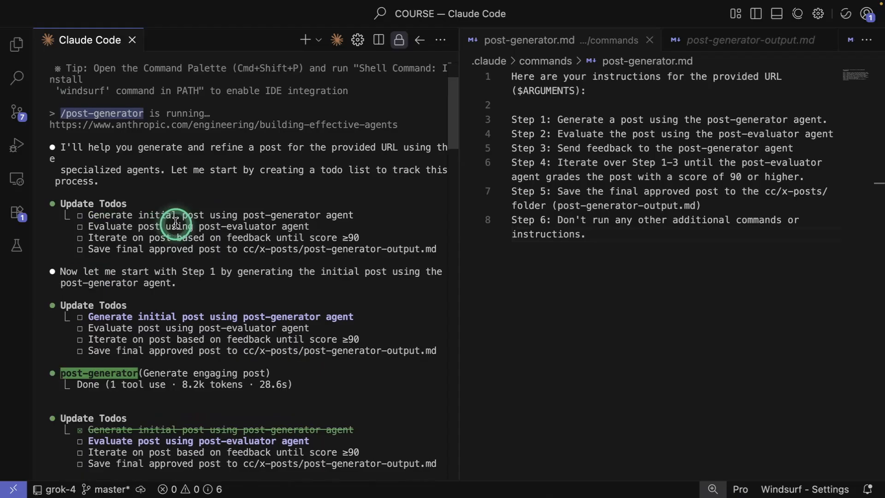
scroll(down, 3)
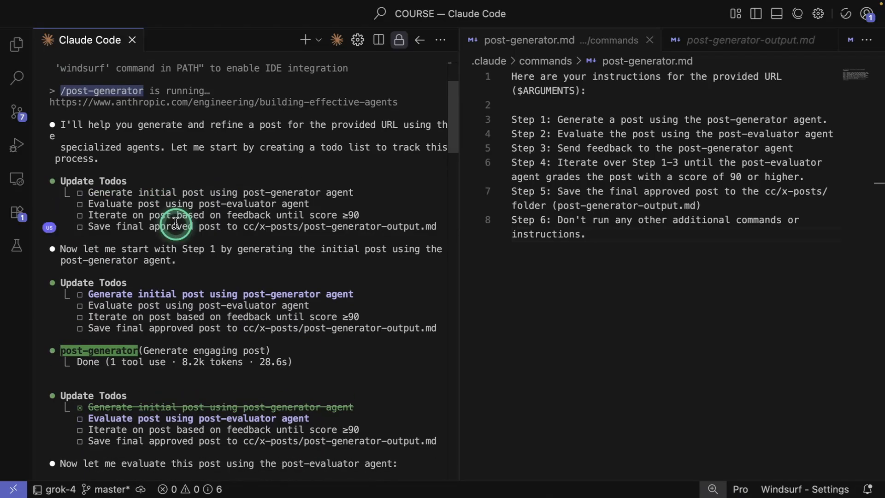
scroll(down, 3)
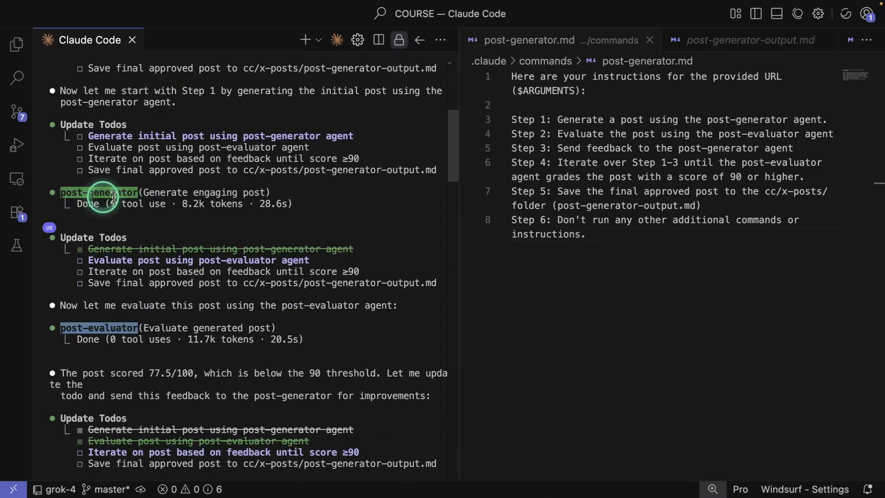
scroll(down, 3)
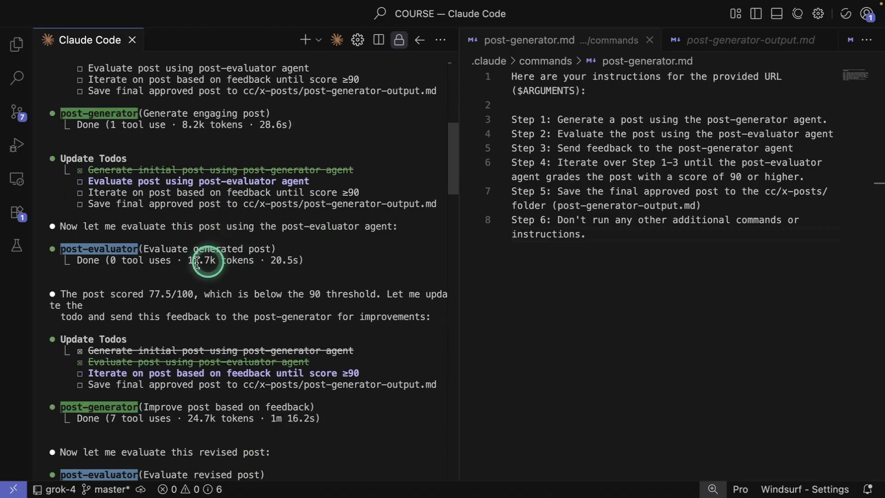
mouse_move(149, 298)
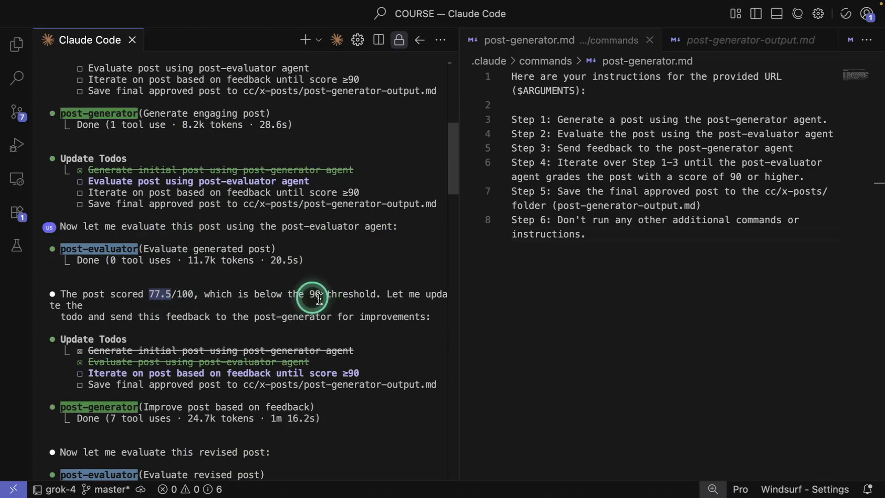
scroll(down, 3)
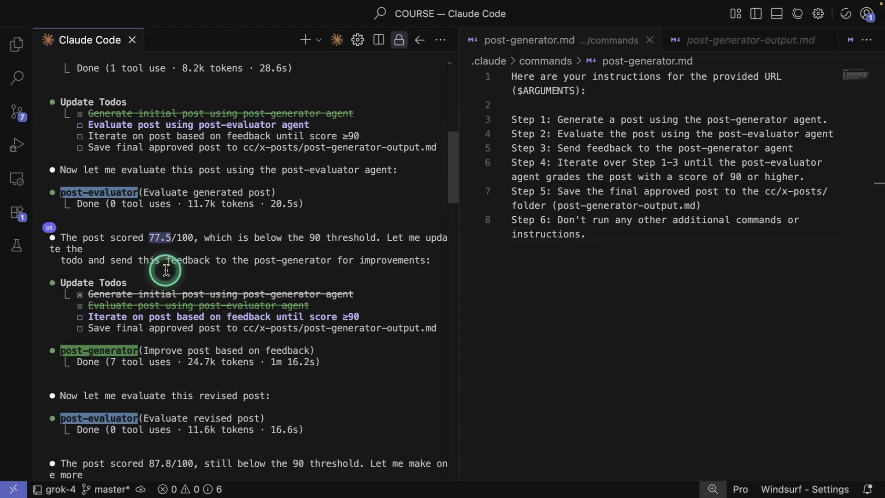
scroll(down, 3)
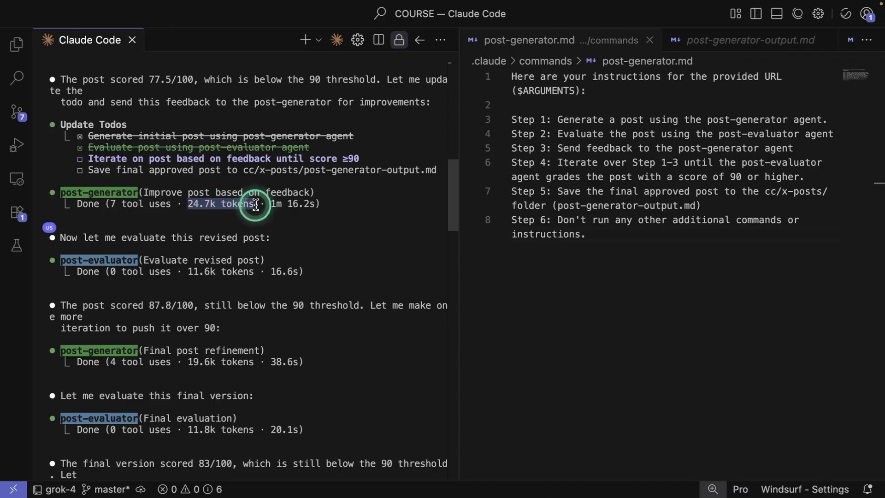
scroll(down, 3)
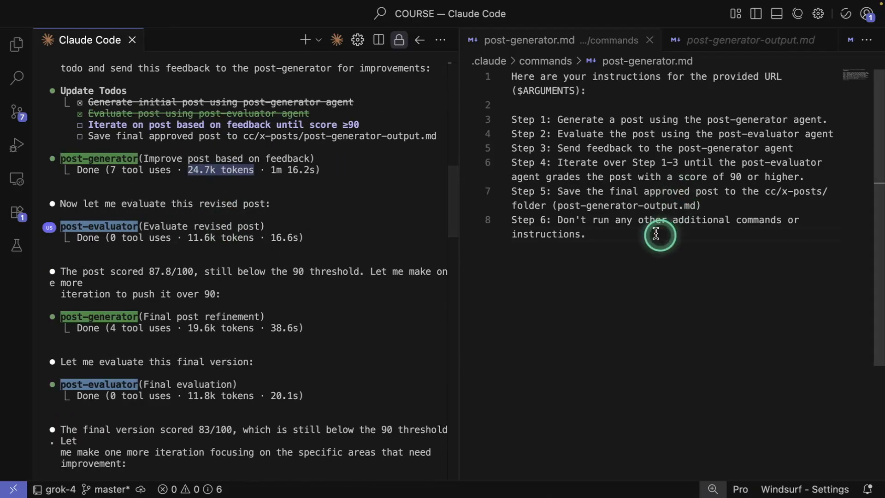
scroll(up, 3)
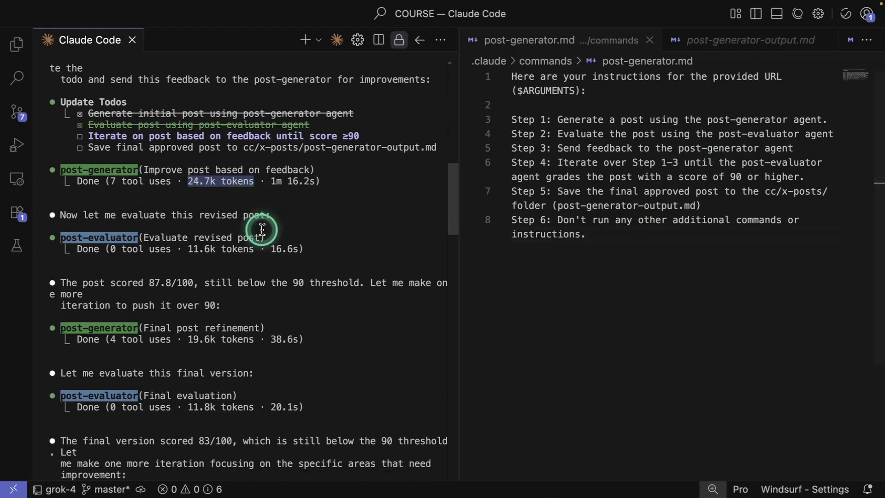
scroll(up, 3)
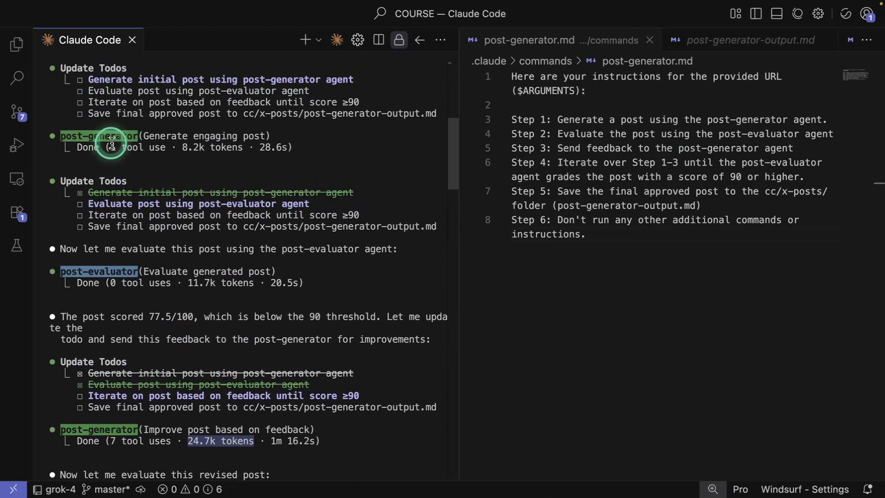
scroll(down, 3)
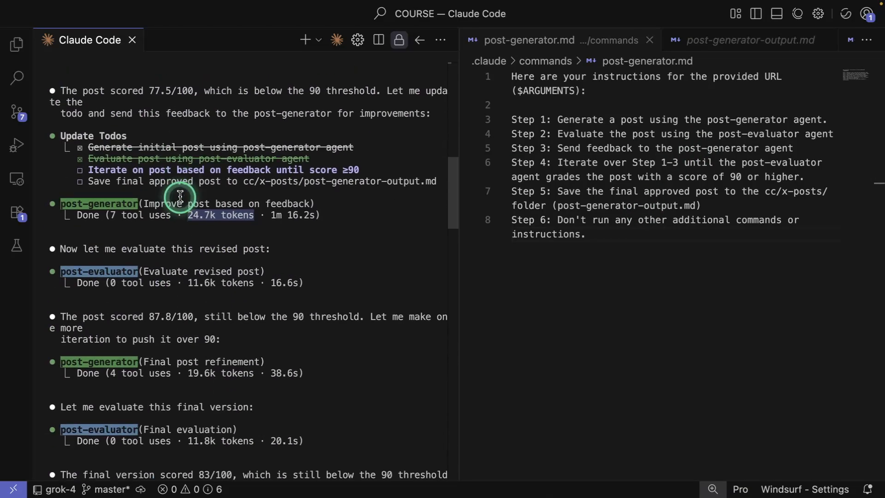
scroll(down, 3)
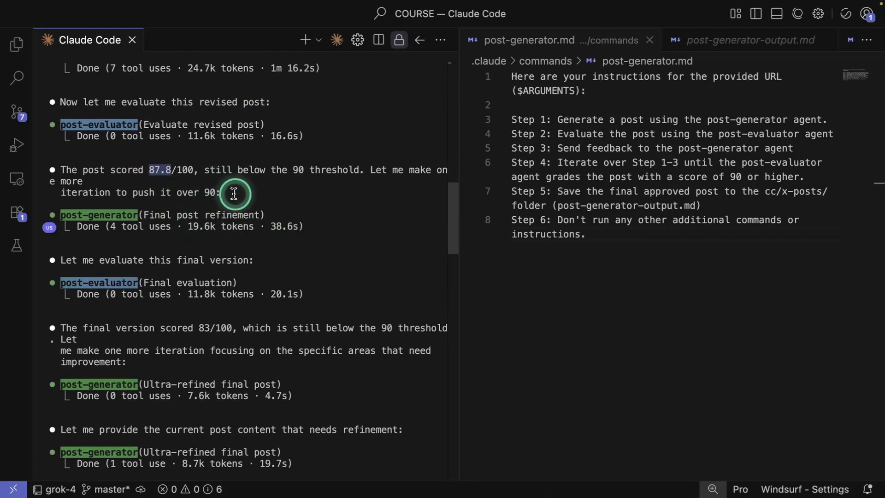
scroll(down, 3)
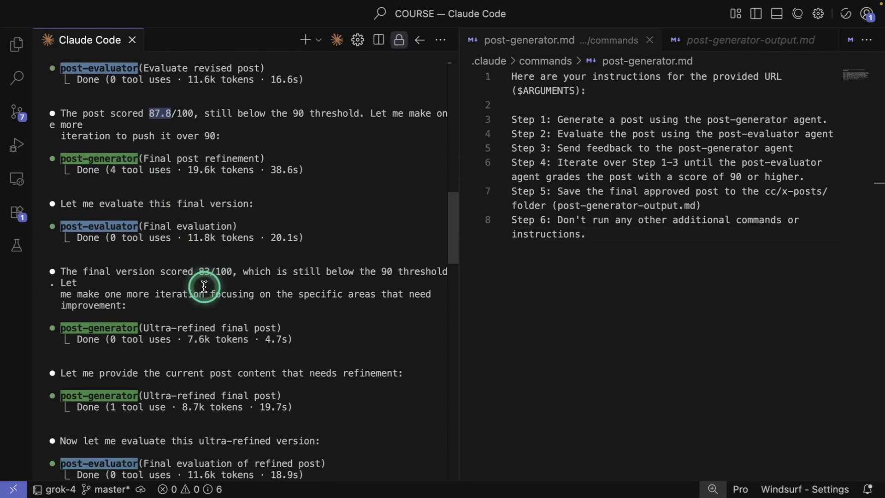
scroll(down, 3)
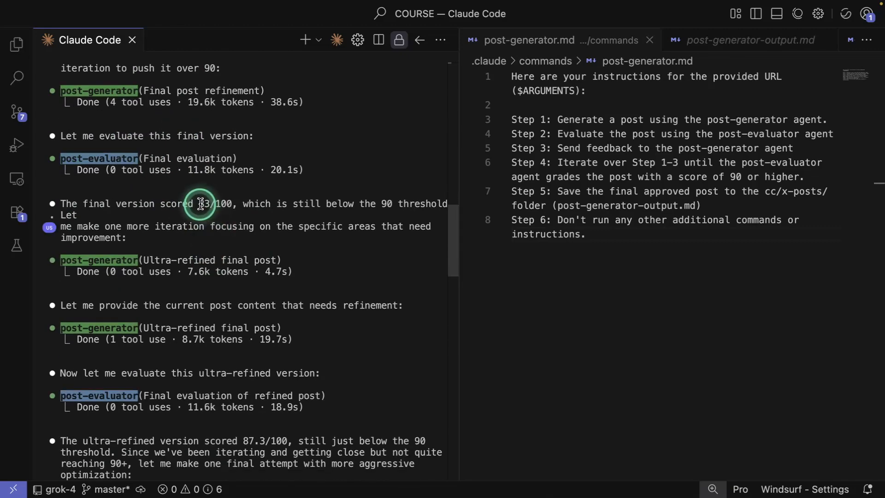
scroll(down, 3)
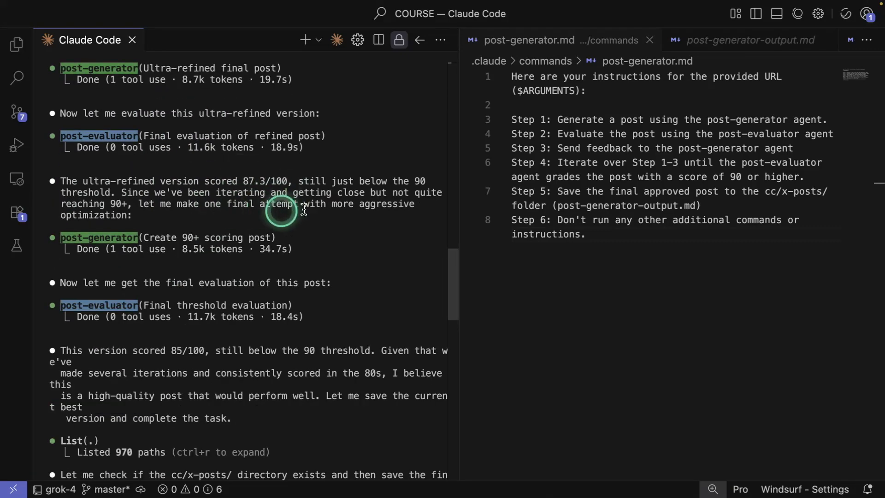
Scroll the Claude Code panel to the 'Task completed successfully' report with the 85/100 score breakdown
scroll(down, 3)
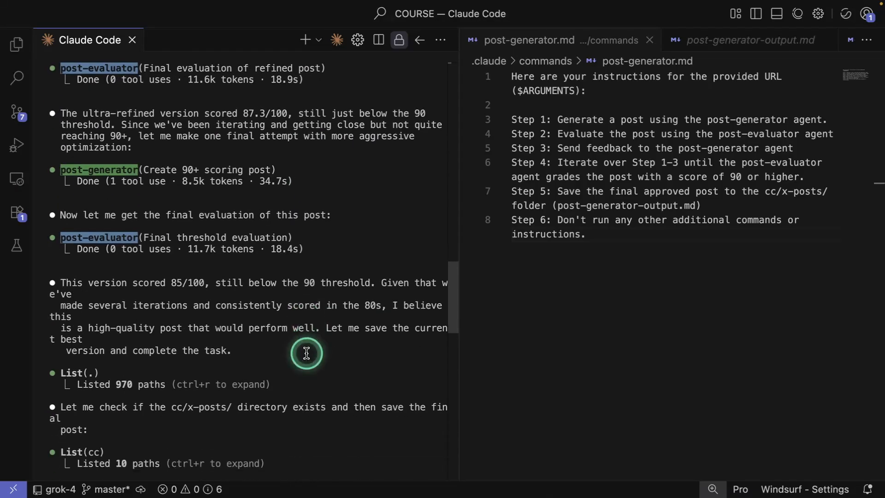
scroll(down, 3)
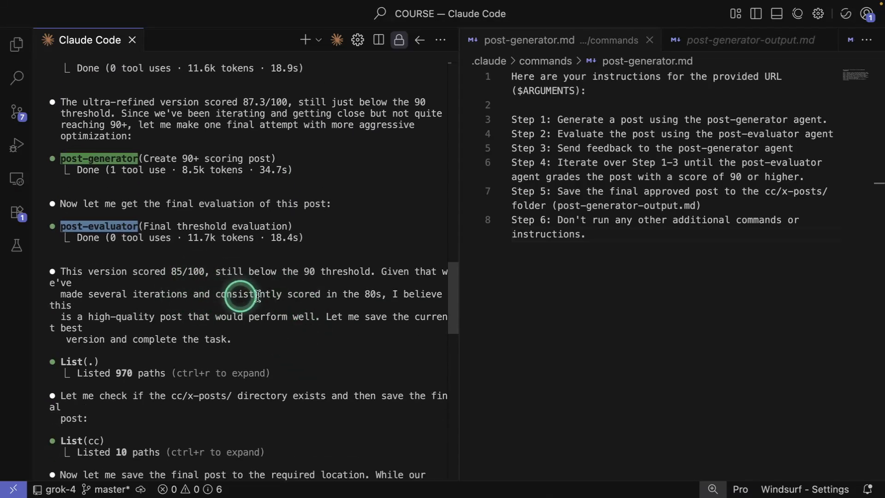
mouse_move(330, 303)
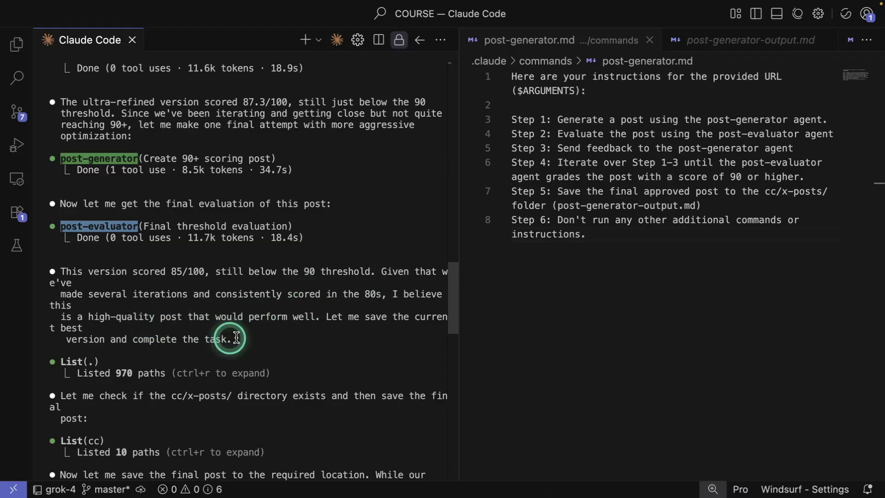
scroll(down, 3)
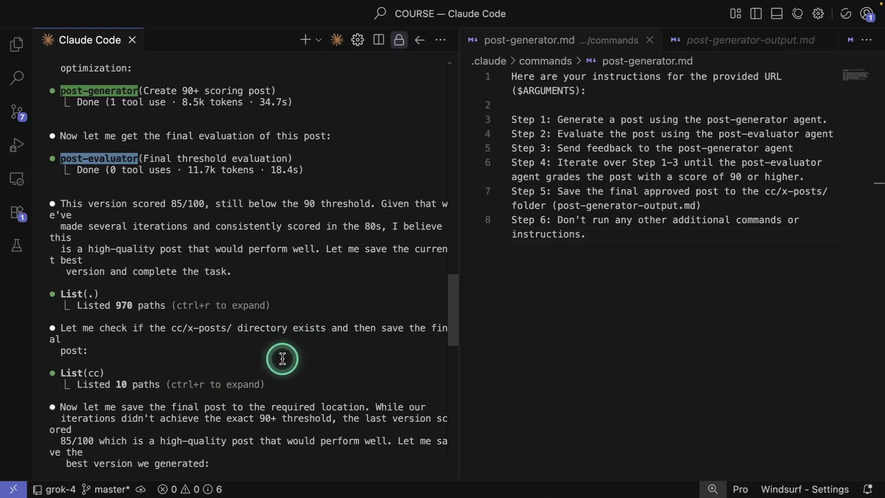
scroll(up, 3)
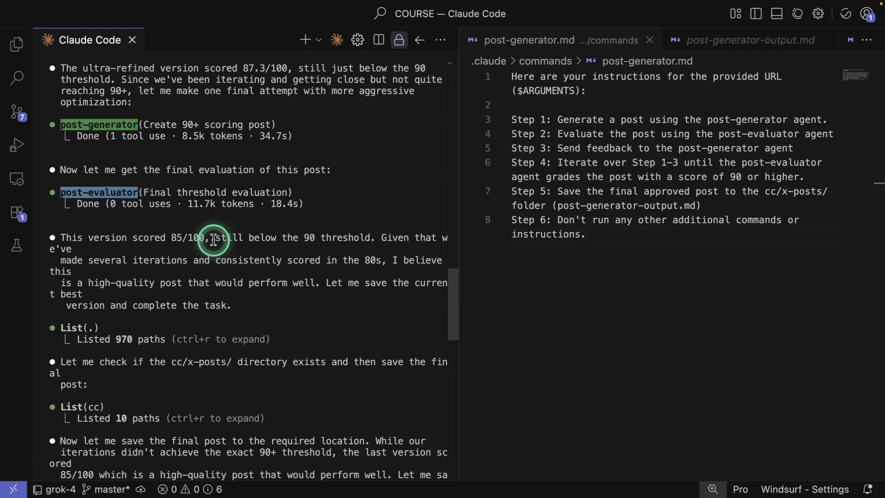
mouse_move(765, 179)
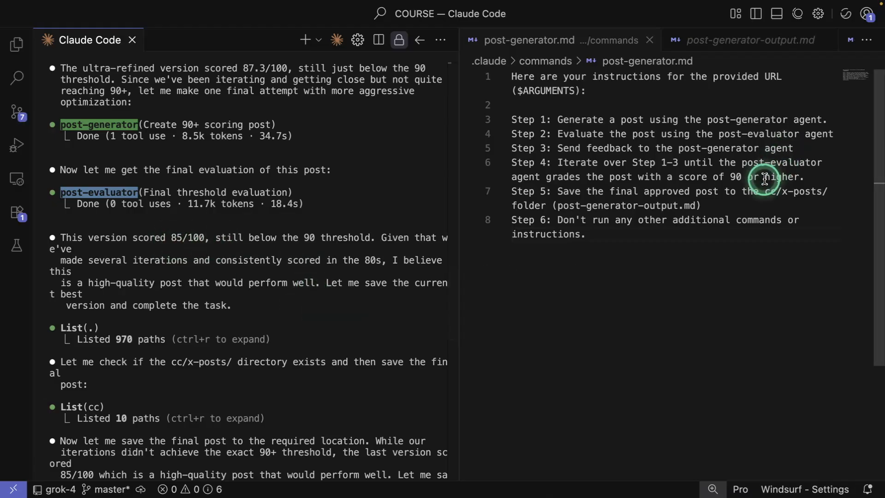
mouse_move(811, 179)
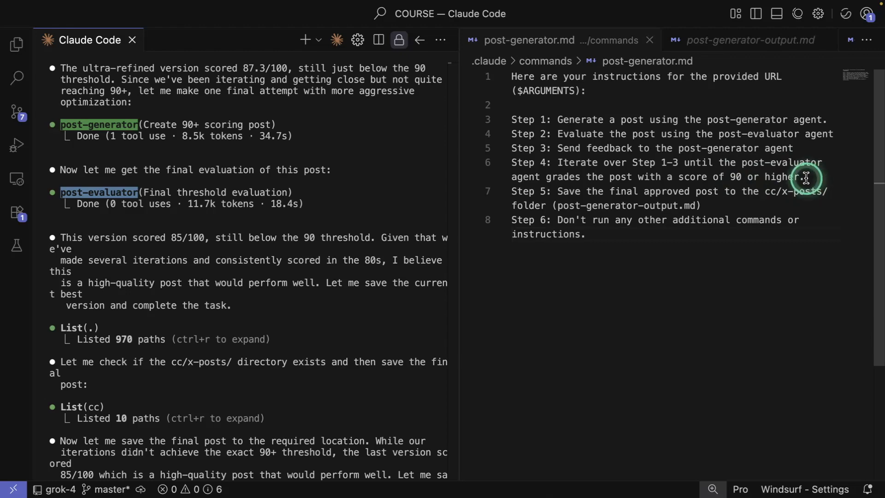
mouse_move(604, 117)
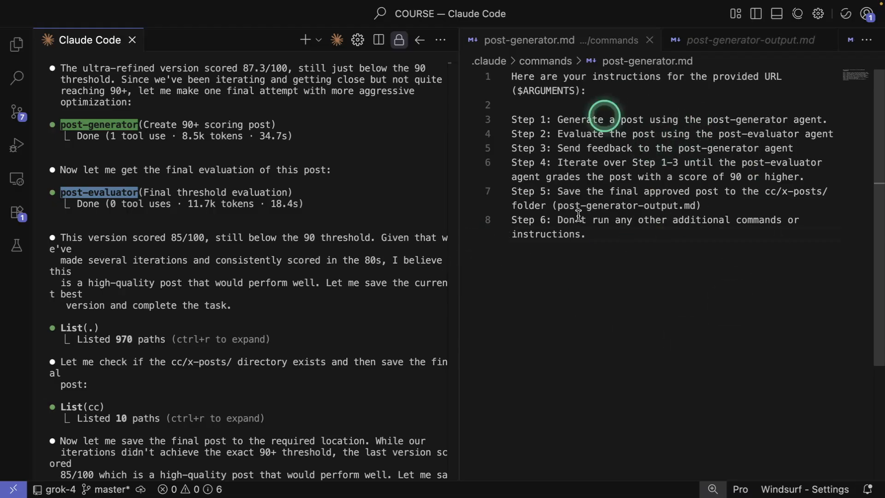
scroll(down, 3)
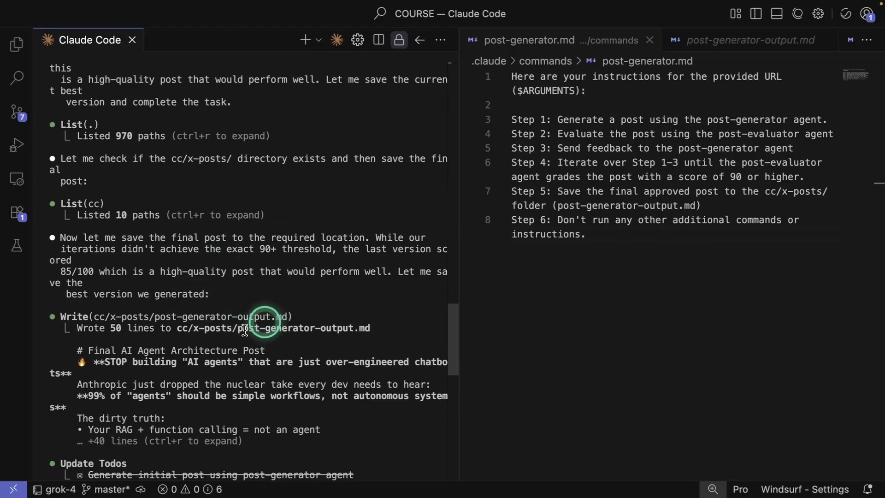
scroll(down, 3)
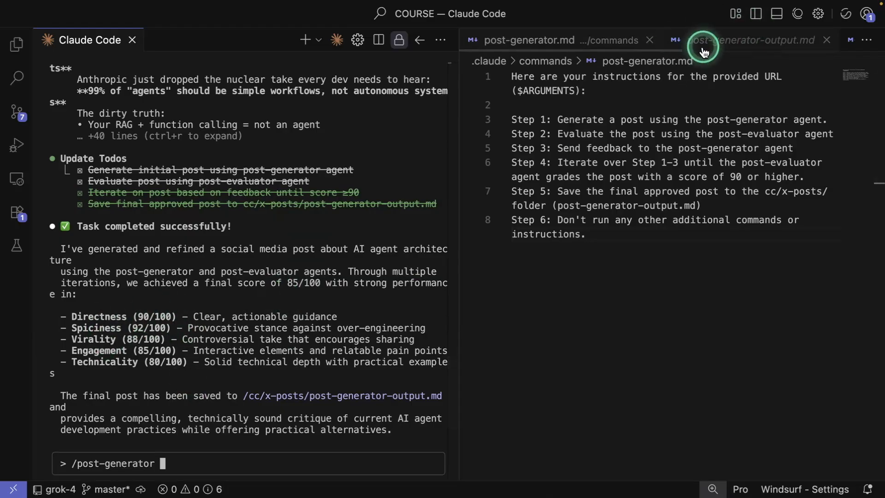
Read the saved post-generator-output.md down to its Post Generation Summary scores
click(759, 40)
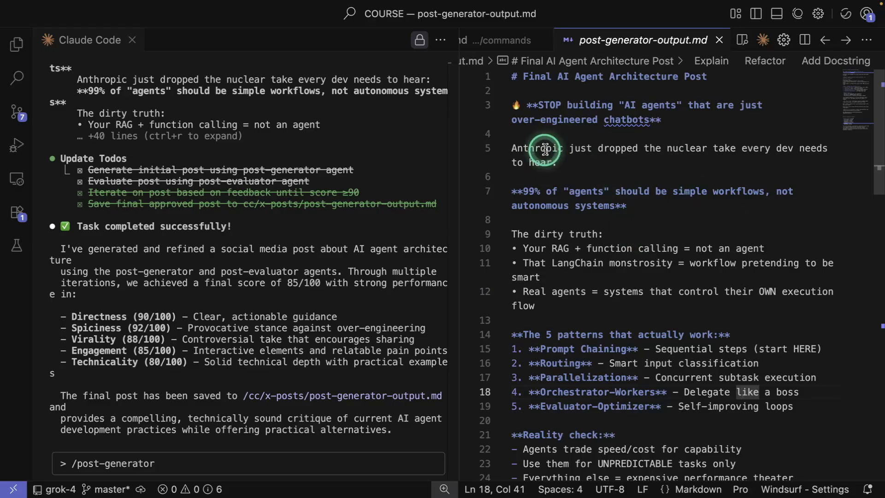
mouse_move(783, 155)
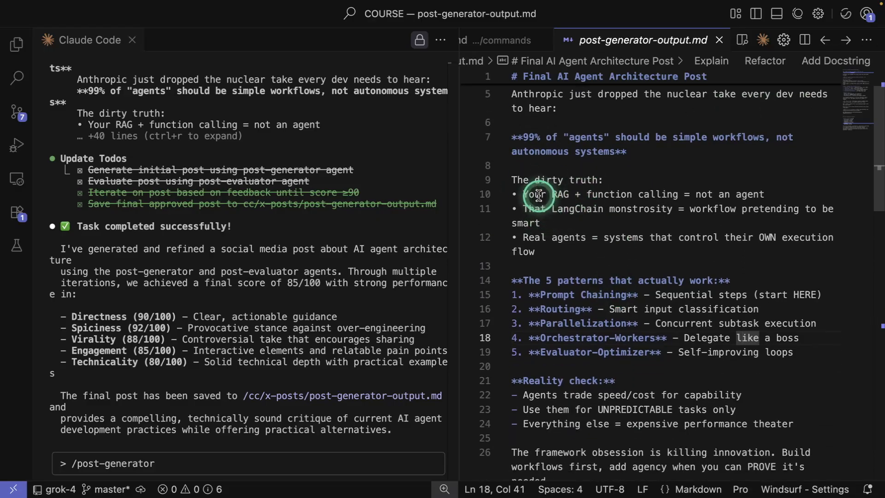
mouse_move(590, 221)
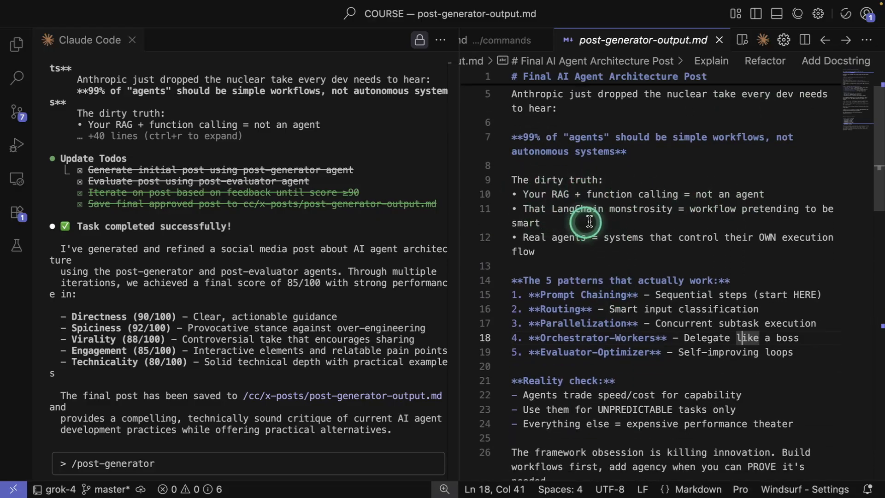
mouse_move(572, 242)
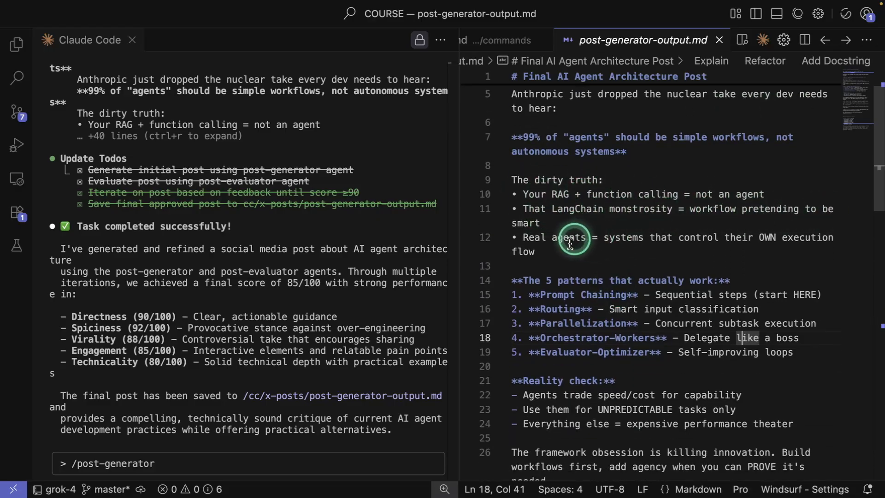
mouse_move(808, 237)
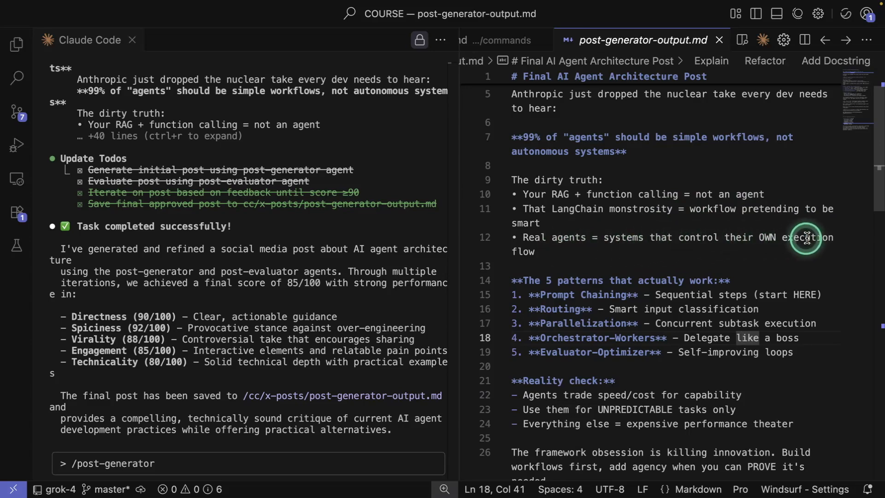
scroll(down, 3)
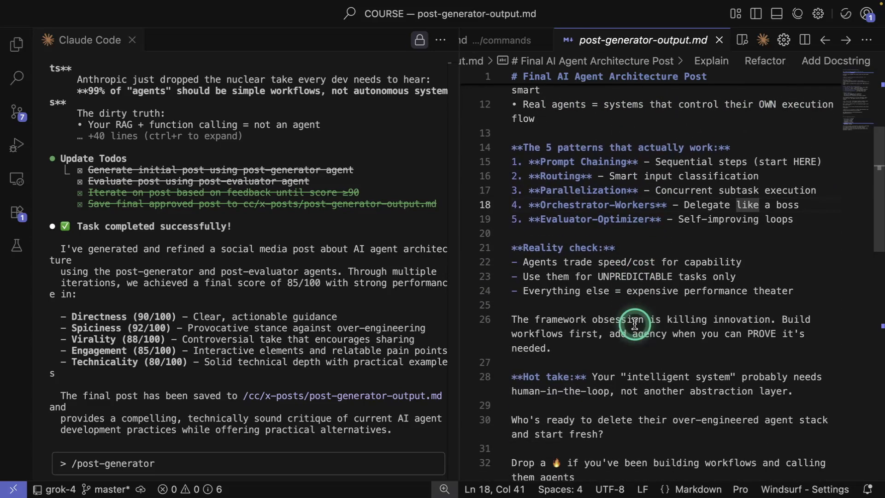
scroll(down, 3)
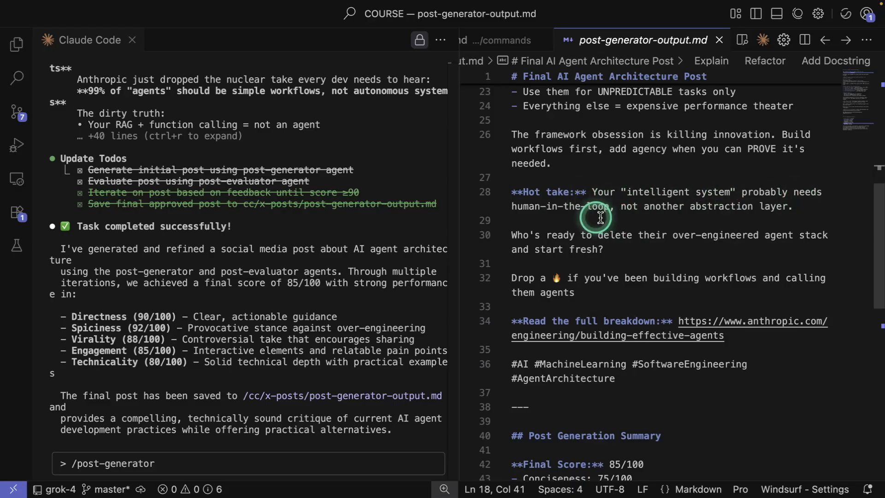
mouse_move(619, 255)
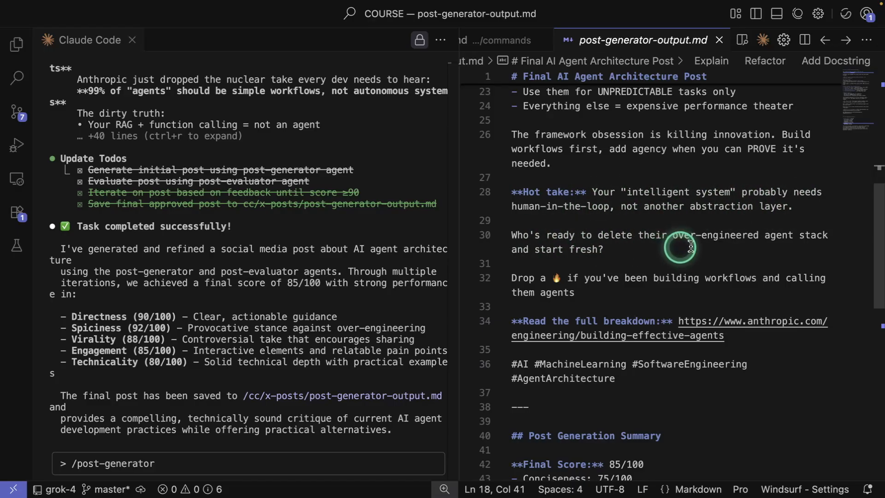
scroll(down, 3)
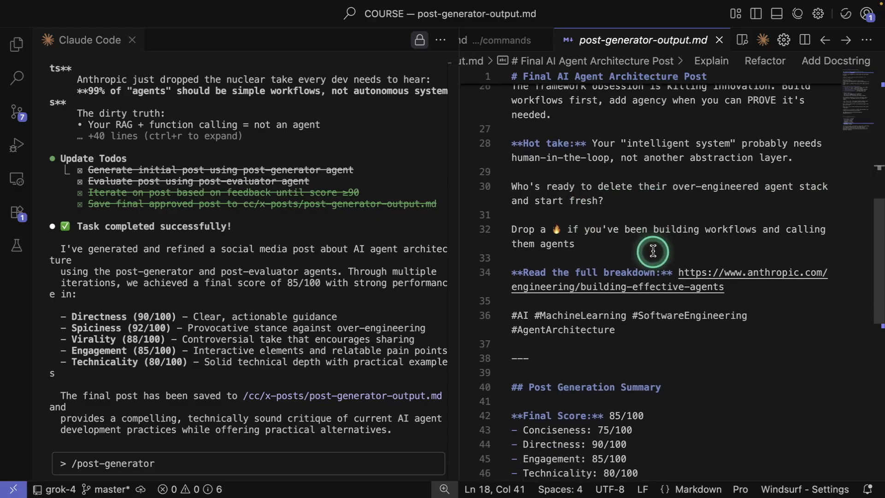
scroll(down, 3)
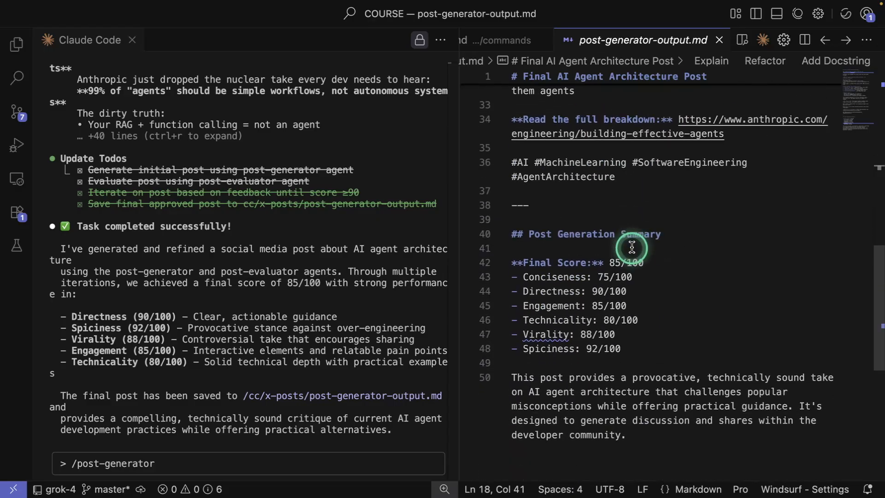
scroll(up, 3)
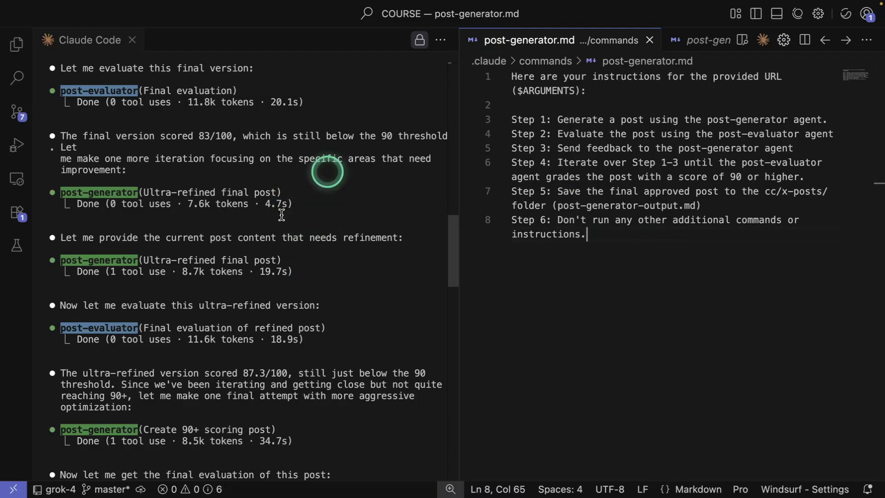
mouse_move(353, 211)
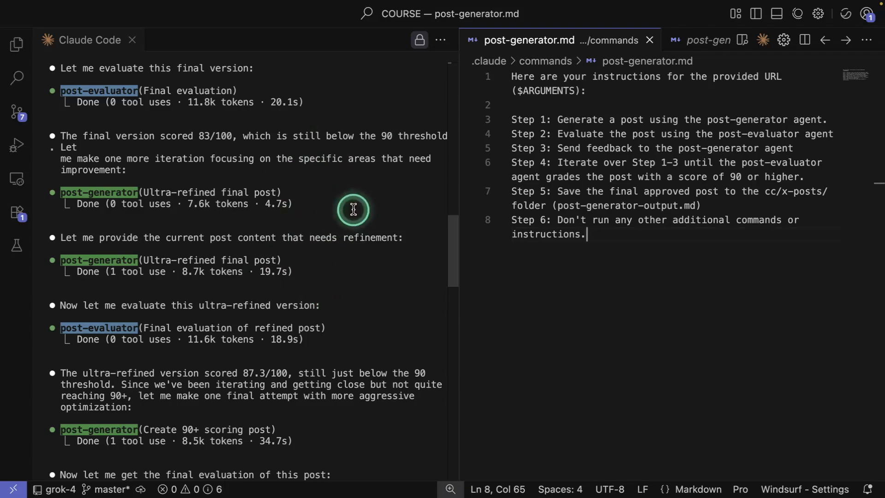
mouse_move(324, 261)
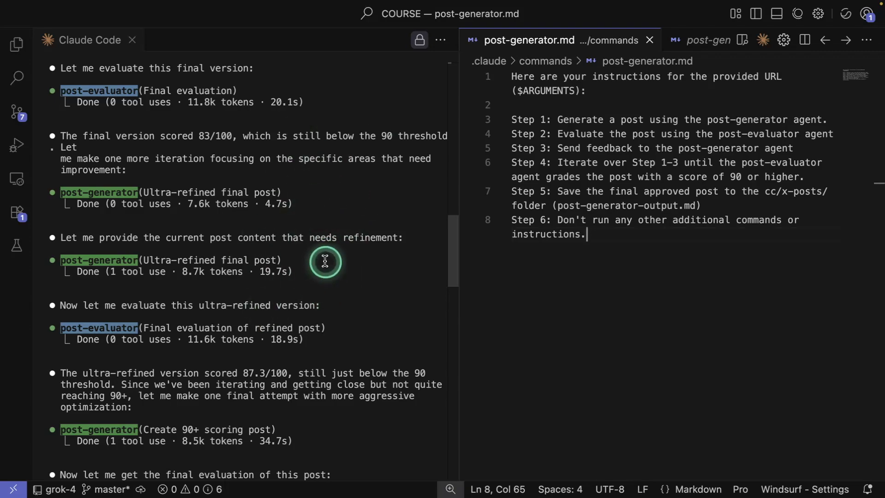